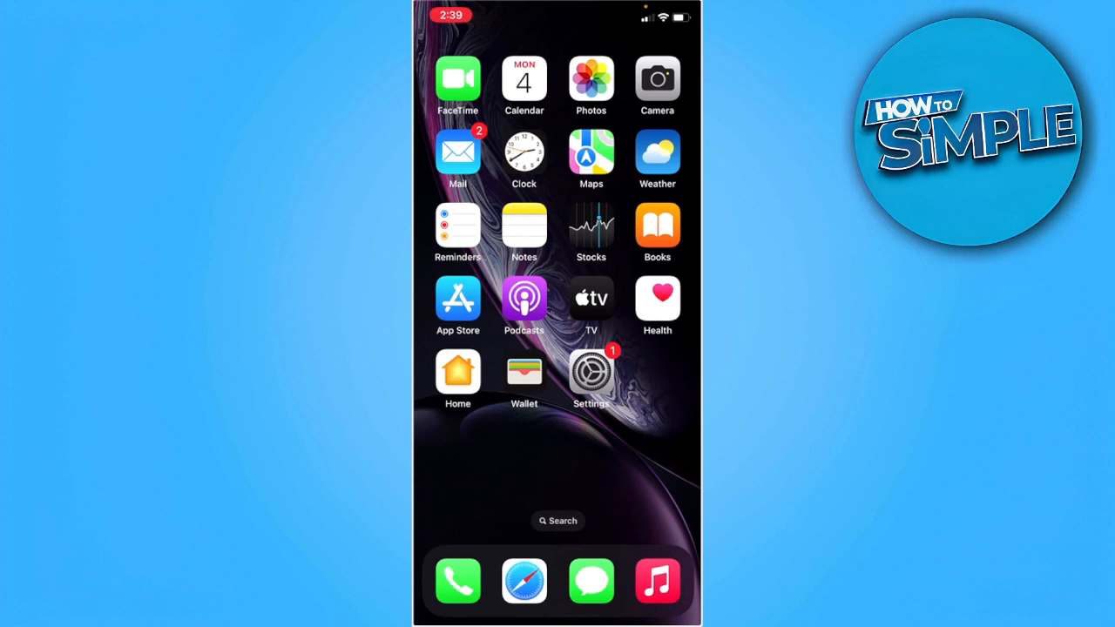
Open Settings from the home screen to reach the Bluetooth device list
{"action": "left_click", "coordinate": [590, 372]}
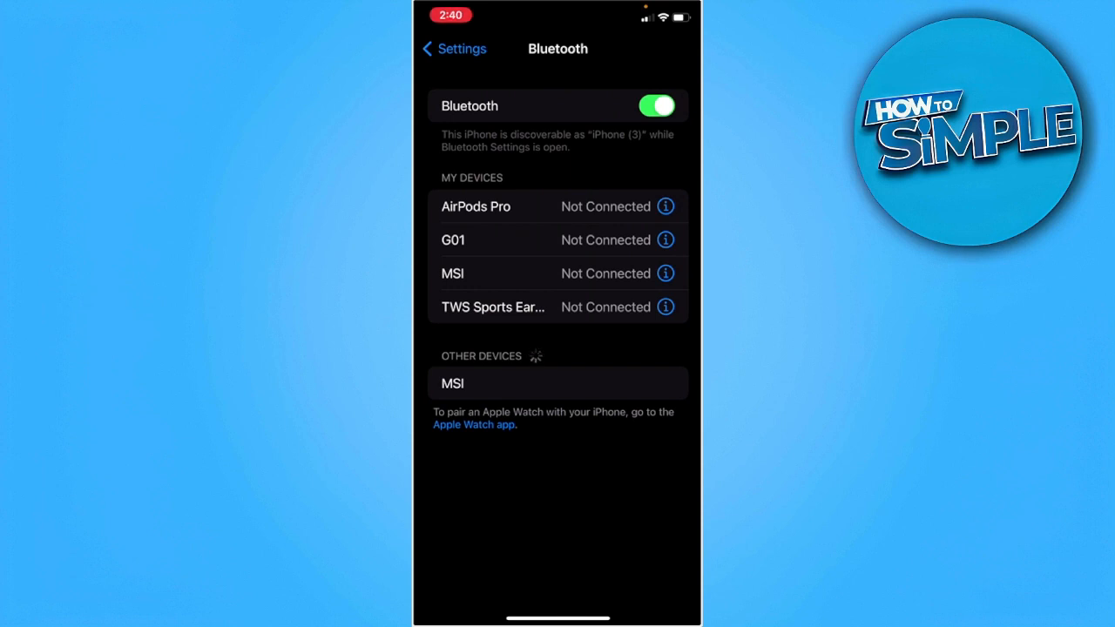
Open MSI's device details and confirm Forget This Device
{"action": "left_click", "coordinate": [665, 273]}
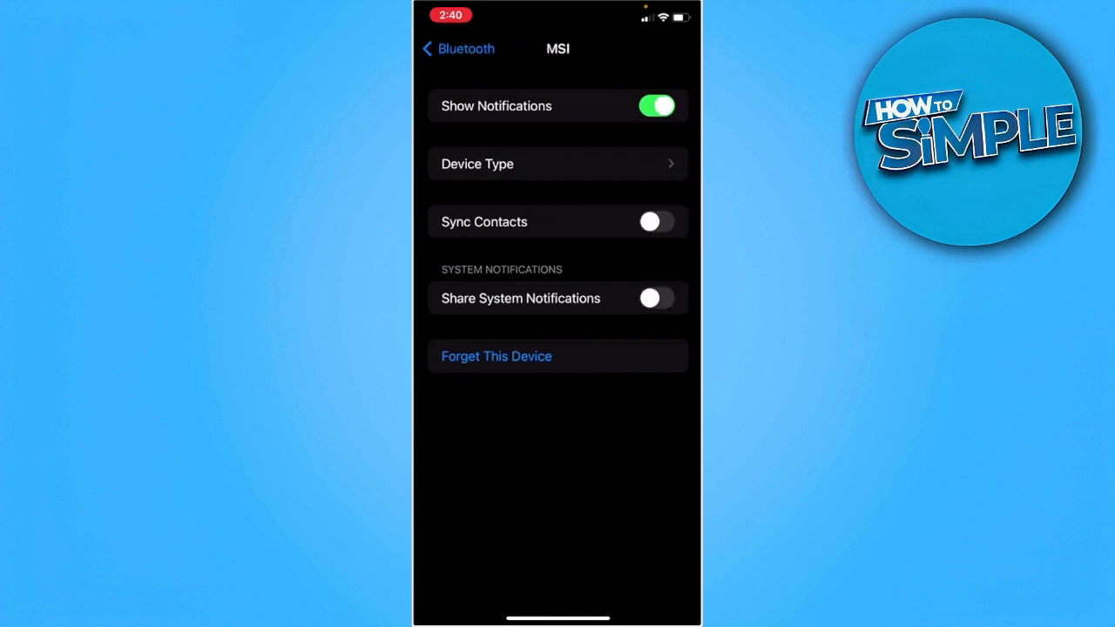
{"action": "left_click", "coordinate": [496, 355]}
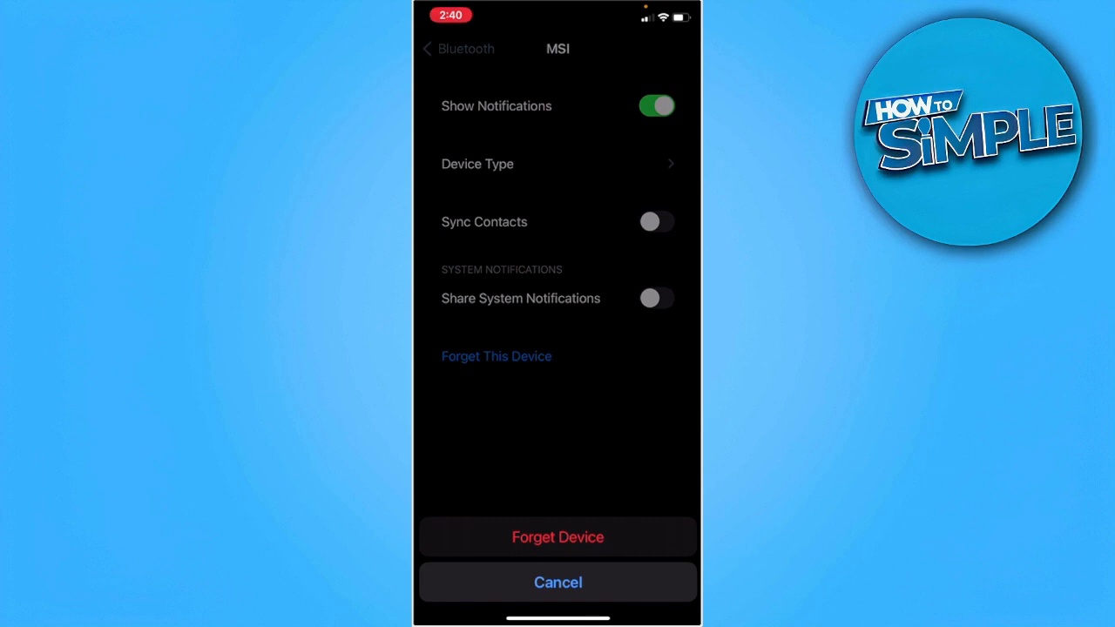
{"action": "left_click", "coordinate": [558, 536]}
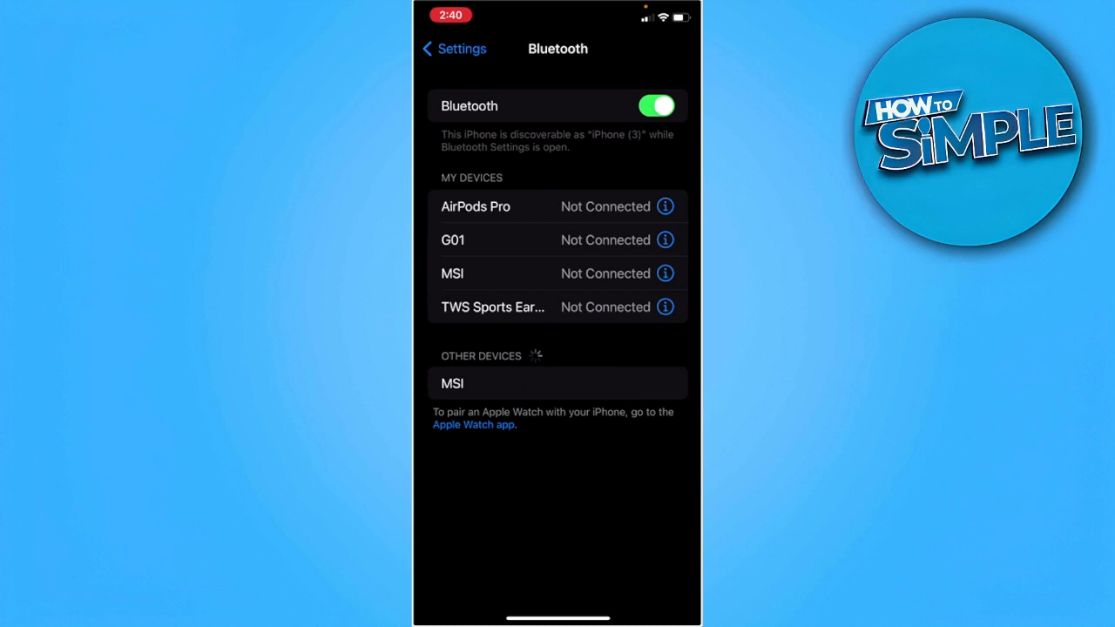